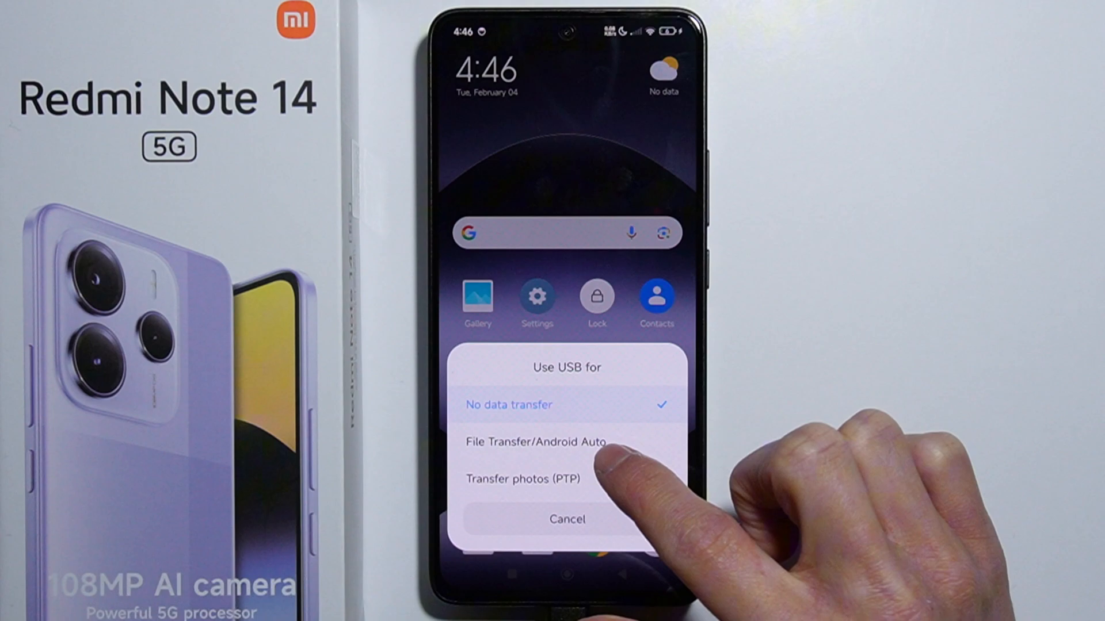
Set the phone's USB mode to File Transfer / Android Auto.
click(566, 519)
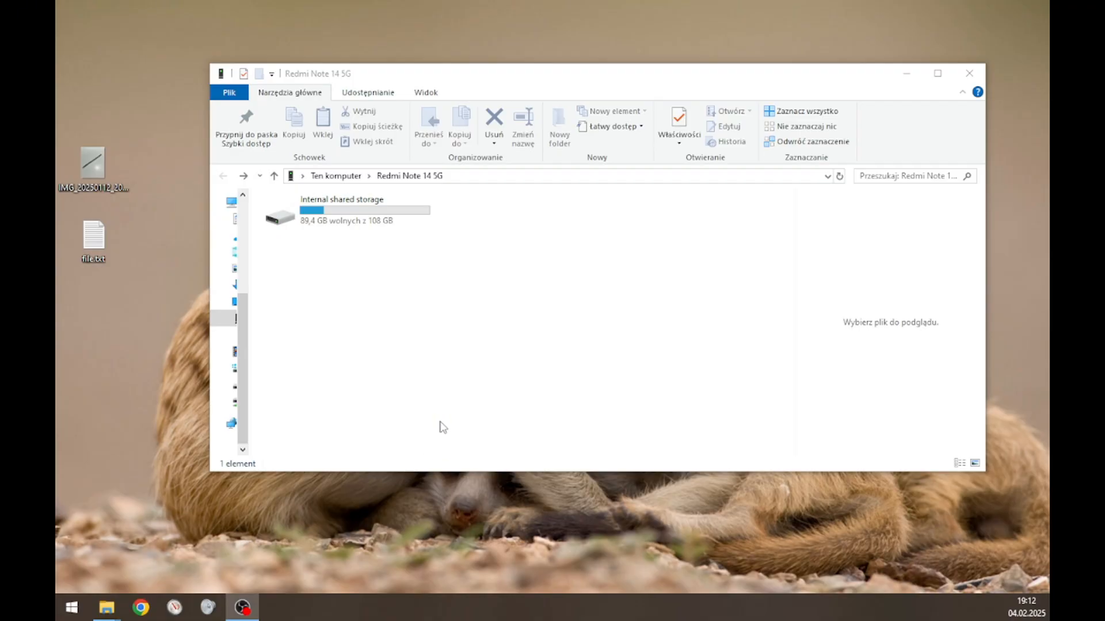
Open Internal shared storage under Redmi Note 14 5G to list its folders.
click(345, 209)
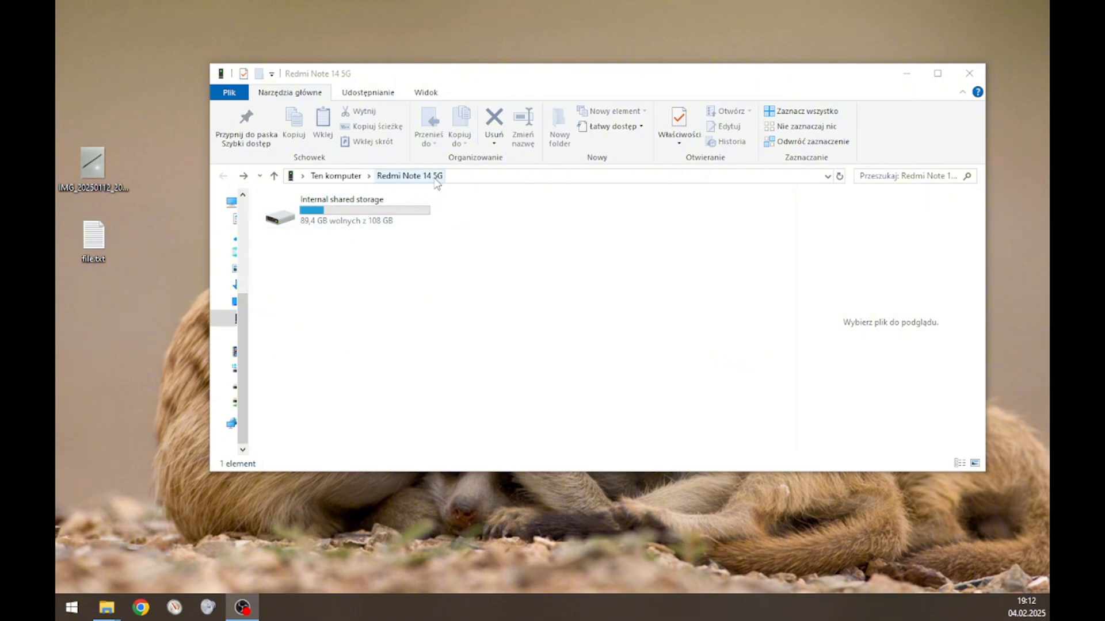
double_click(340, 211)
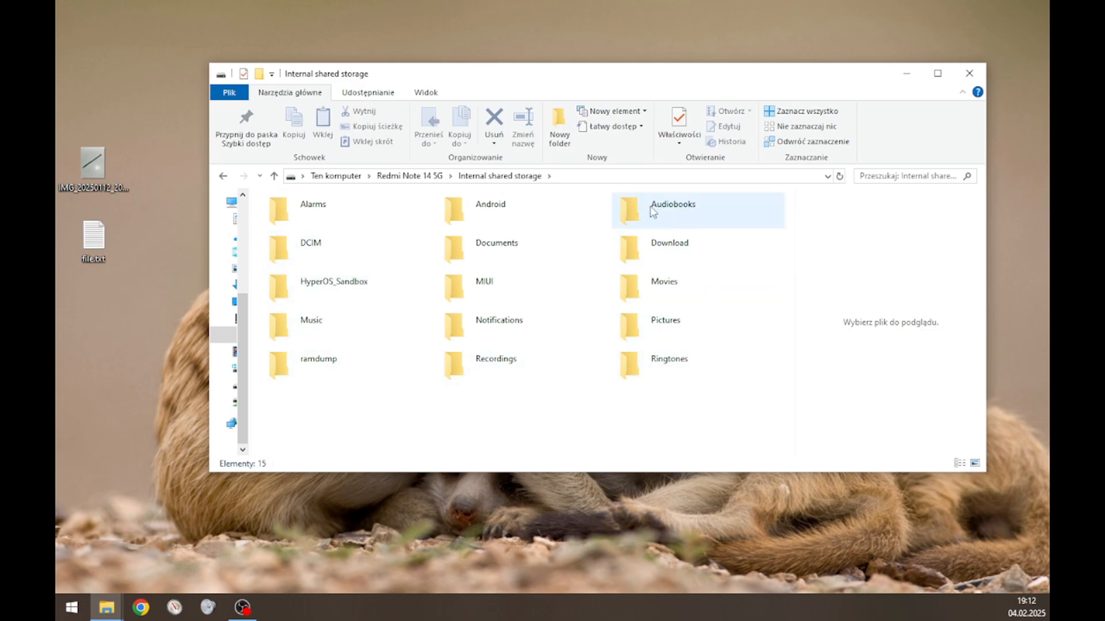
click(483, 282)
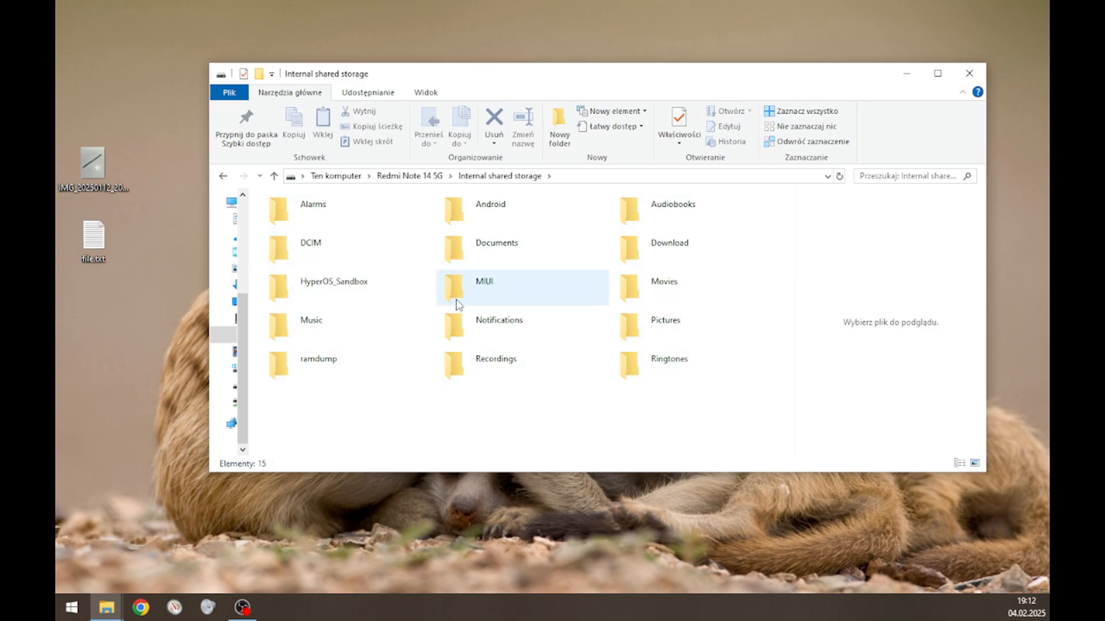
mouse_move(485, 309)
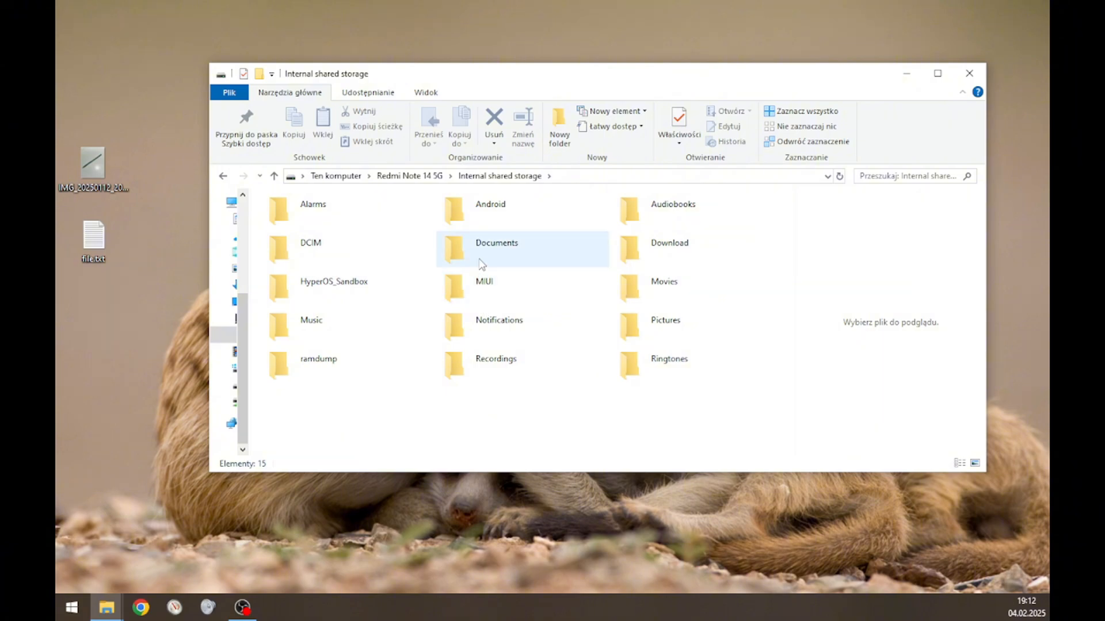
mouse_move(496, 253)
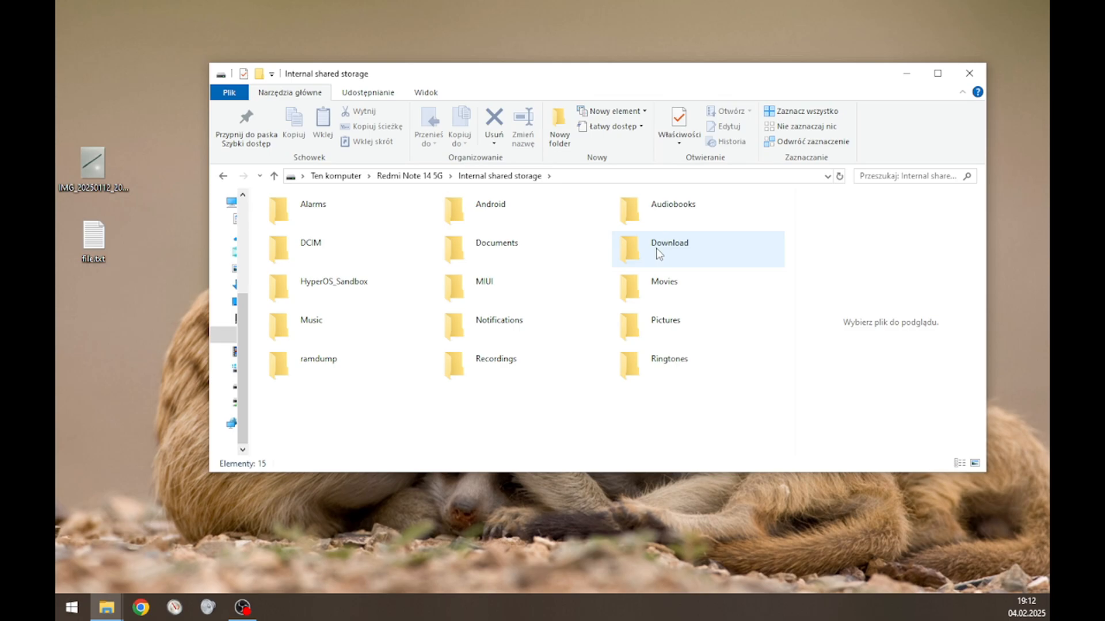
Open the phone's Download folder, showing the MP3 track and contacts.vcf.
double_click(669, 242)
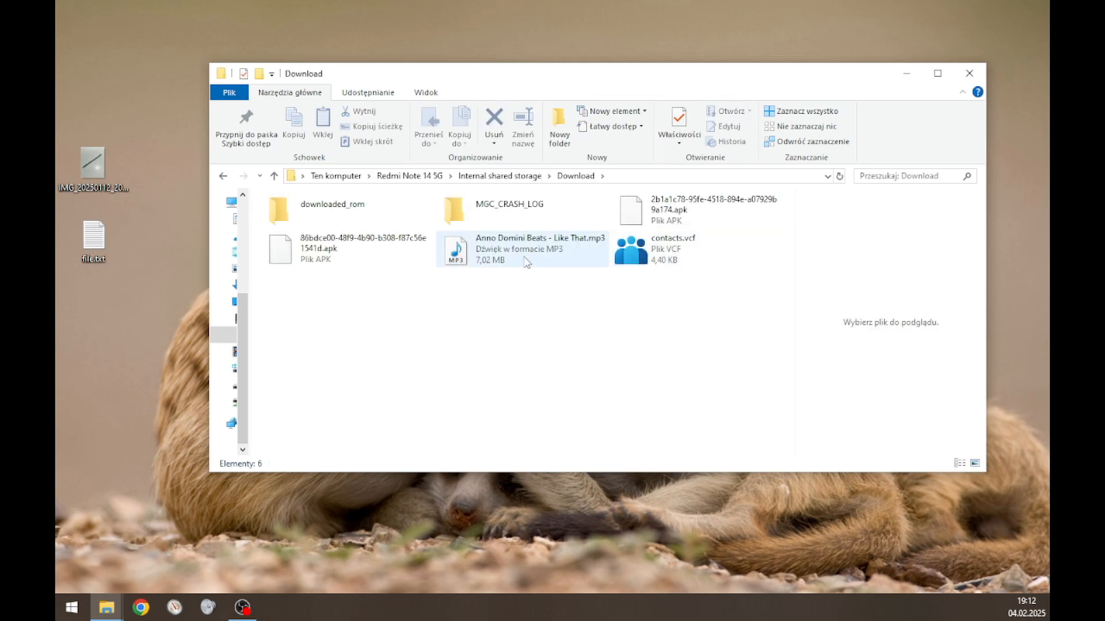
click(697, 249)
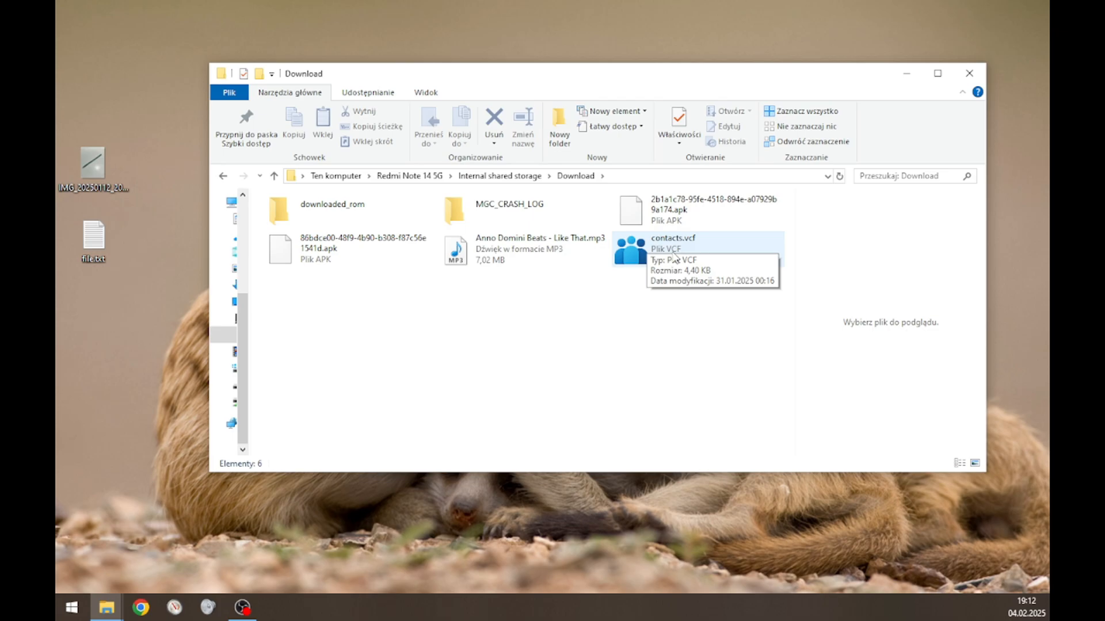
mouse_move(665, 257)
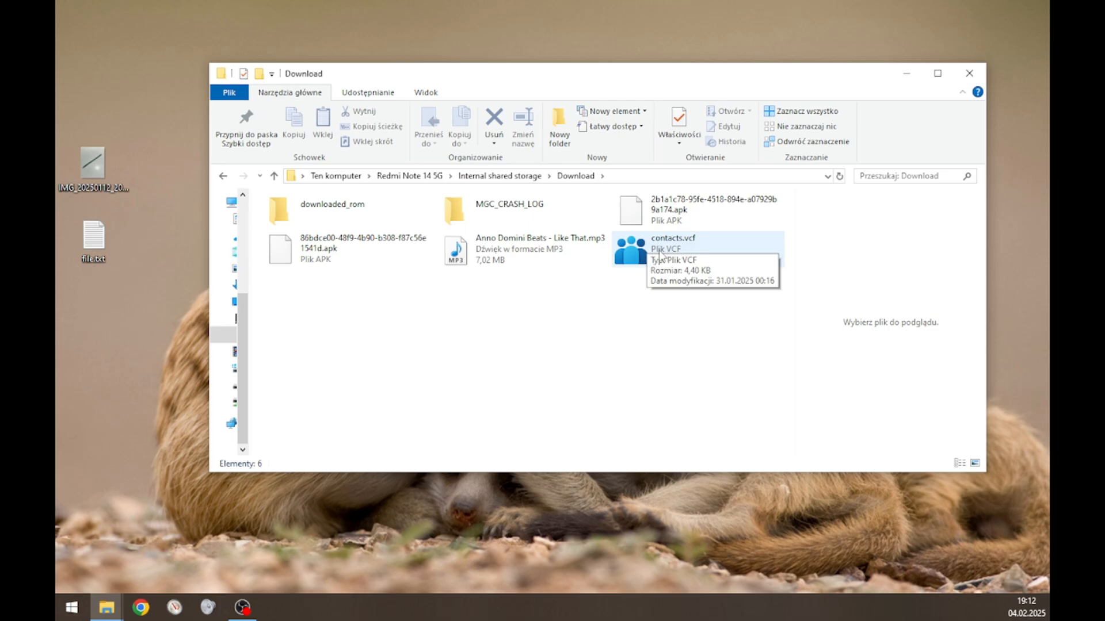
mouse_move(467, 290)
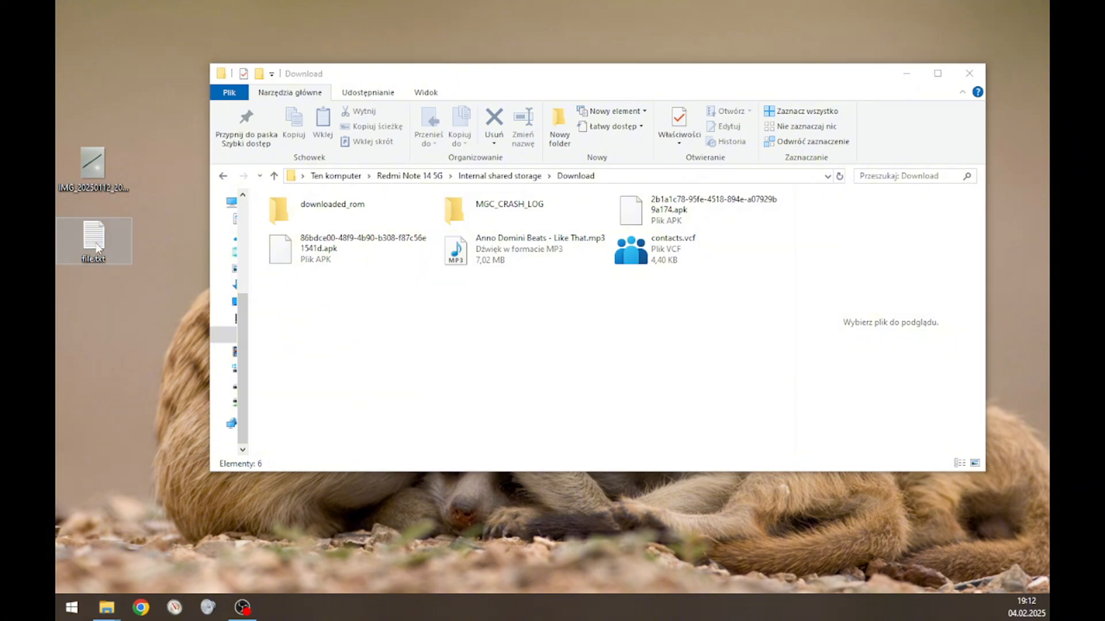
mouse_move(119, 244)
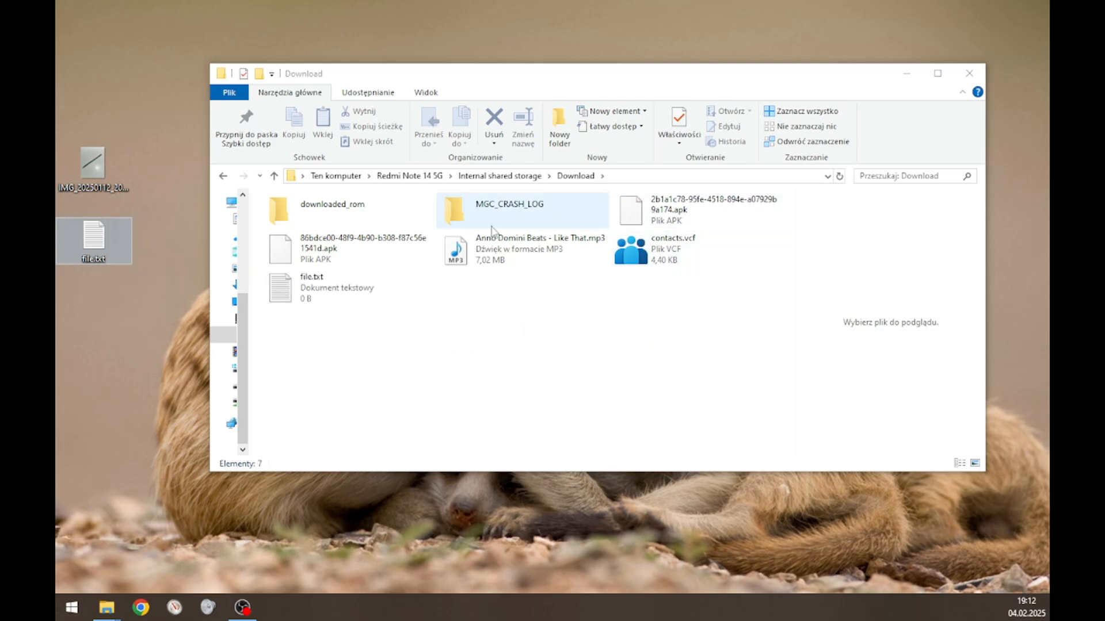
Drag file.txt from the desktop into the phone's Download folder.
click(345, 286)
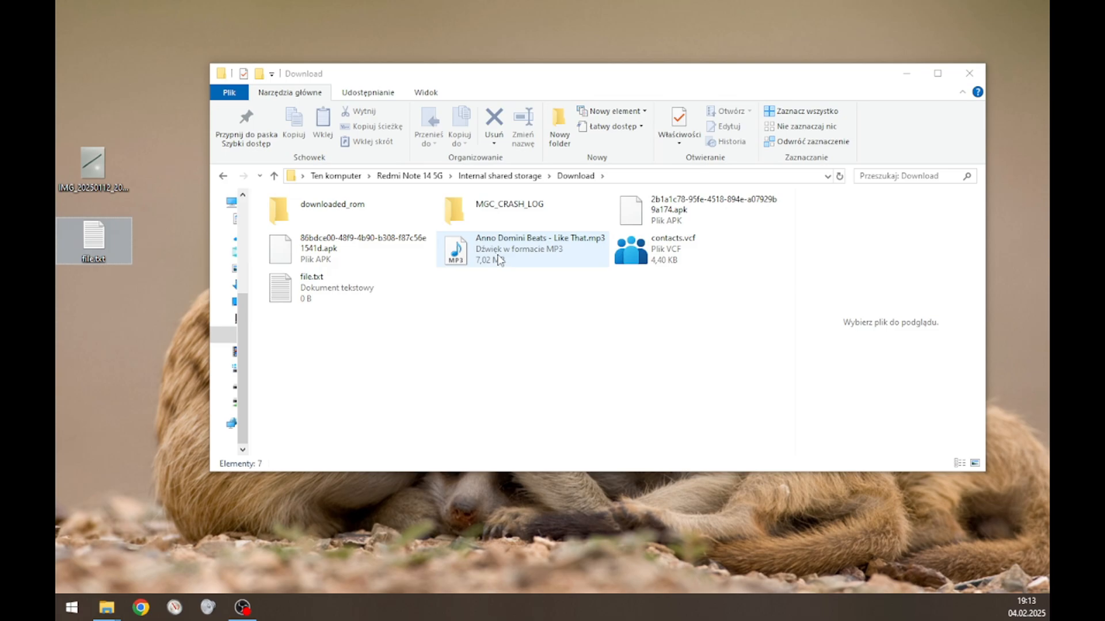
Copy 'Anno Domini Beats - Like That.mp3' from Download onto the desktop.
click(525, 249)
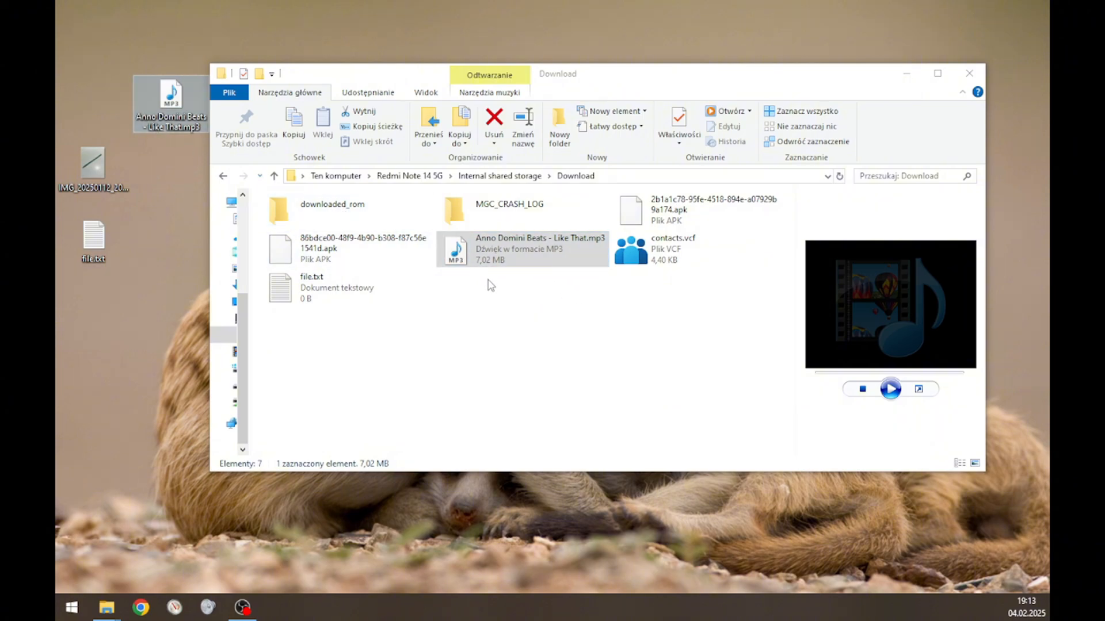
mouse_move(142, 217)
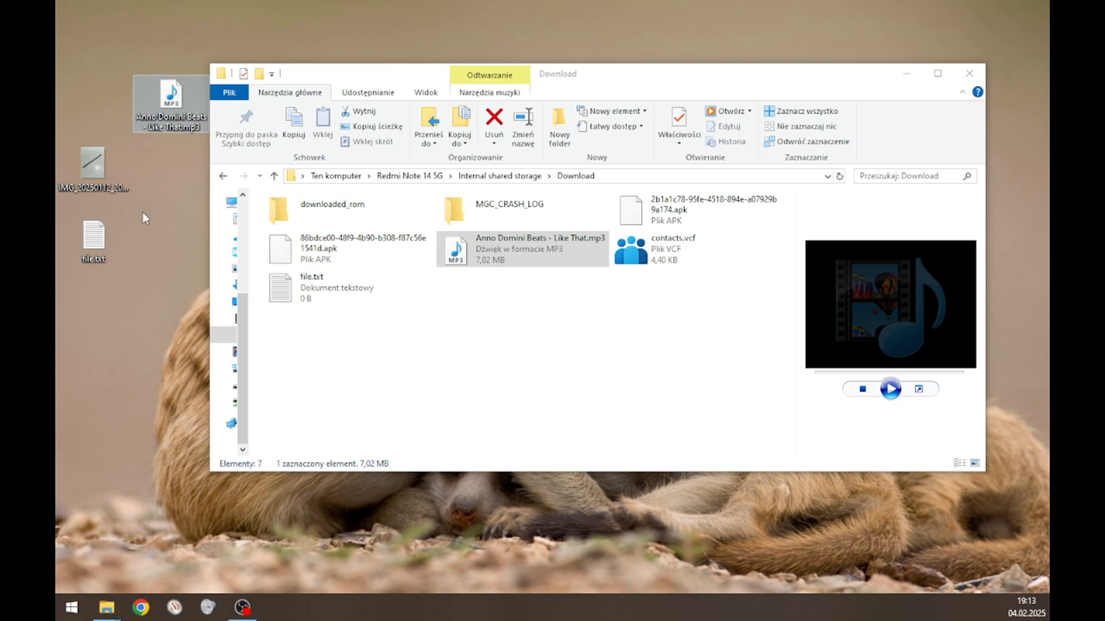